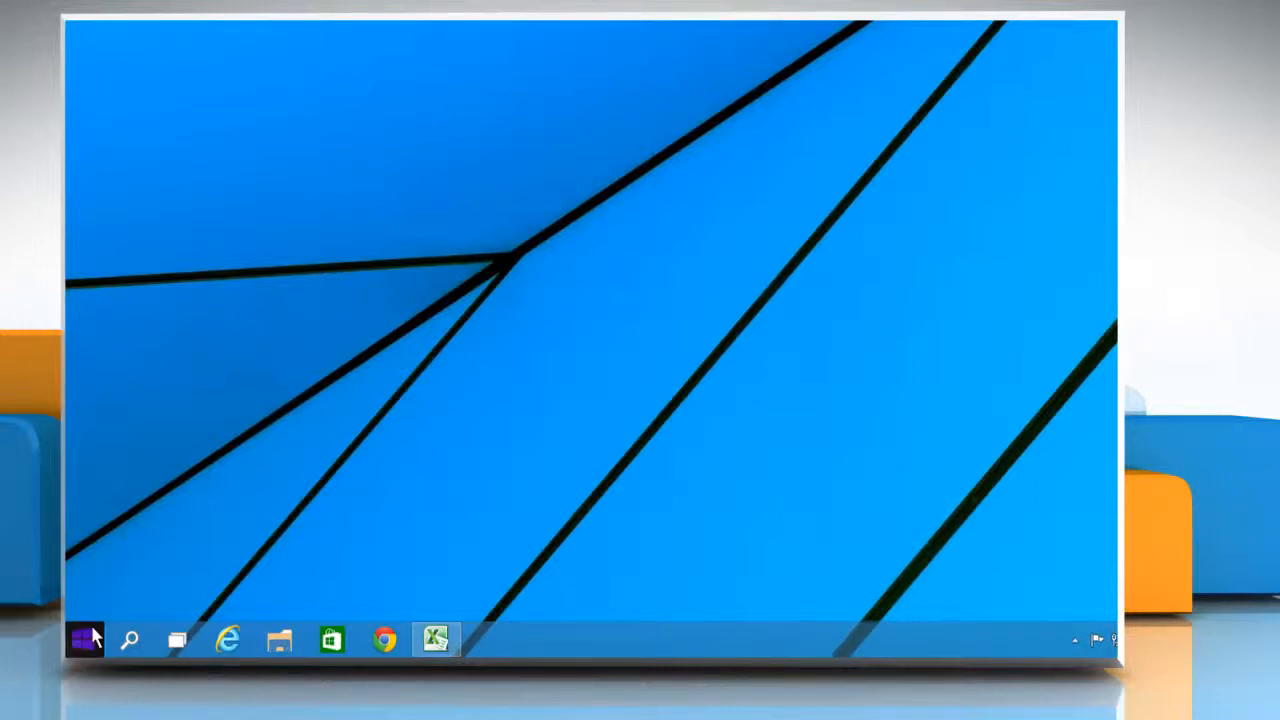
Step: Open the Windows 10 Start menu from the taskbar
{"action": "left_click", "coordinate": [83, 639]}
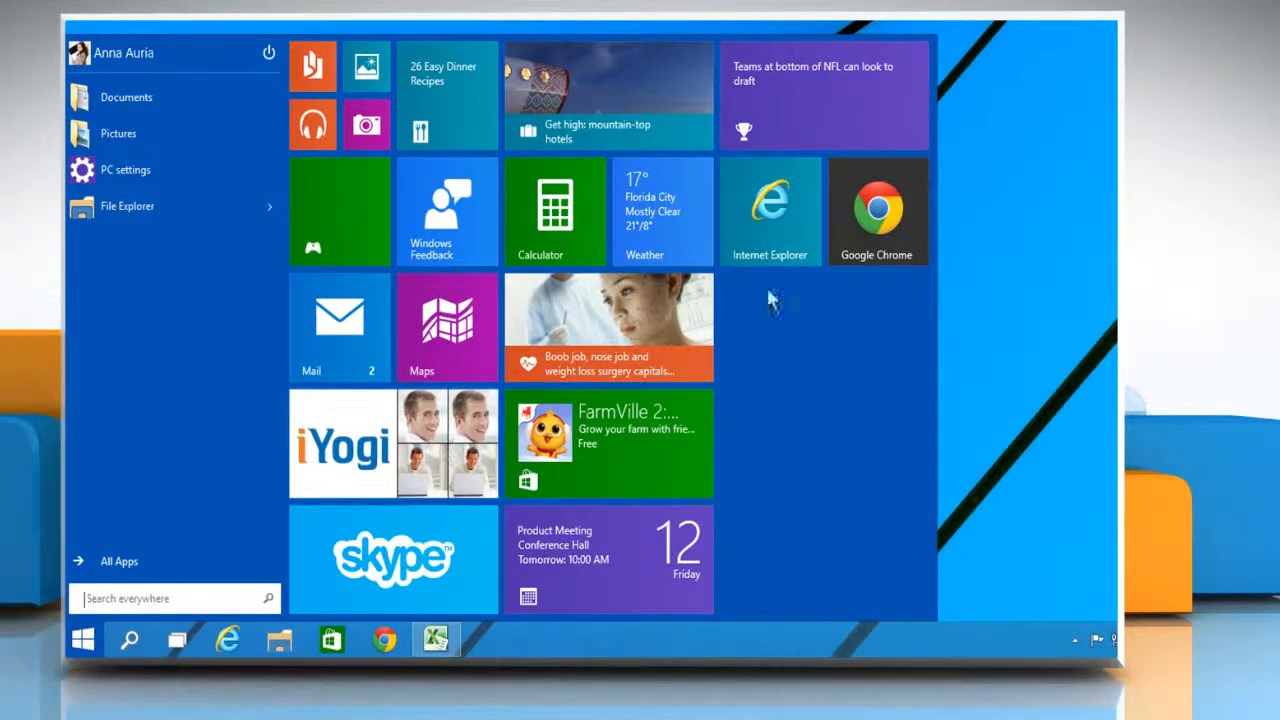
Step: Launch Google Chrome and go to translate.google
{"action": "left_click", "coordinate": [877, 210]}
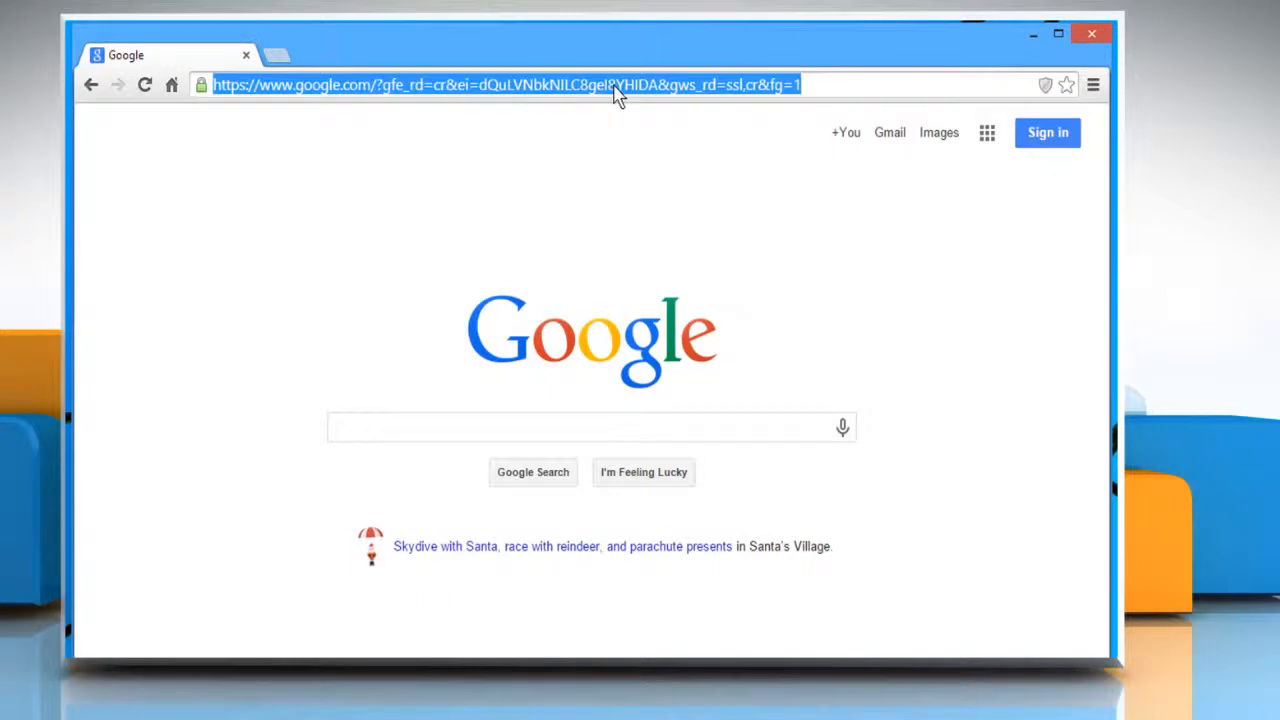
{"action": "type", "text": "translate.google.com"}
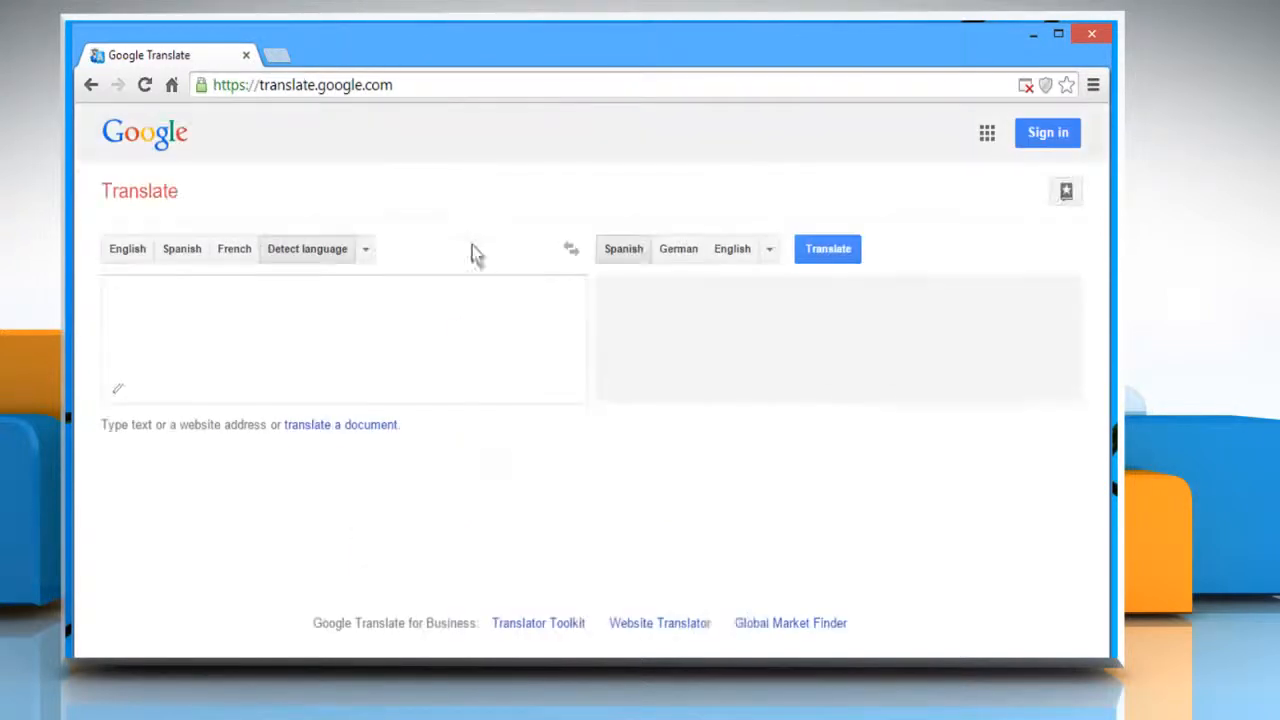
{"action": "mouse_move", "coordinate": [118, 390]}
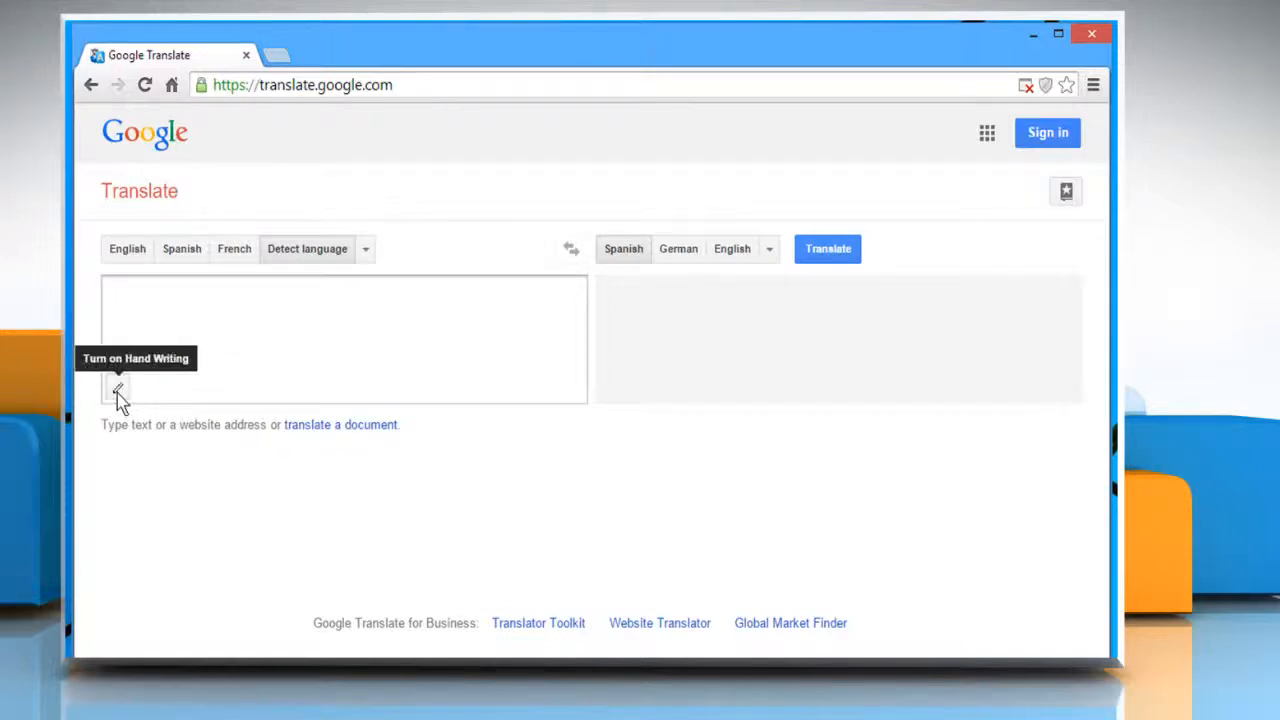
Step: Turn on handwriting input and write 'Support' on the pad, translating to 'apoyo'
{"action": "left_click", "coordinate": [118, 388]}
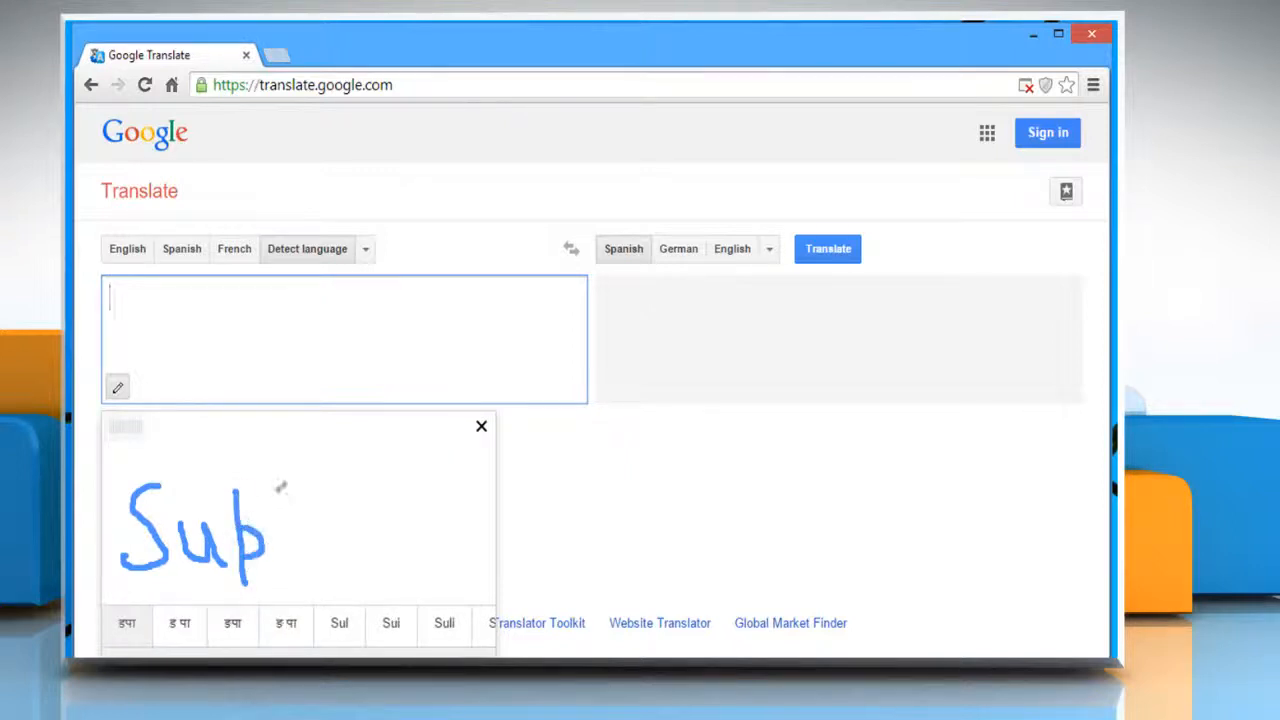
{"action": "left_click_drag", "start_coordinate": [270, 510], "coordinate": [325, 540]}
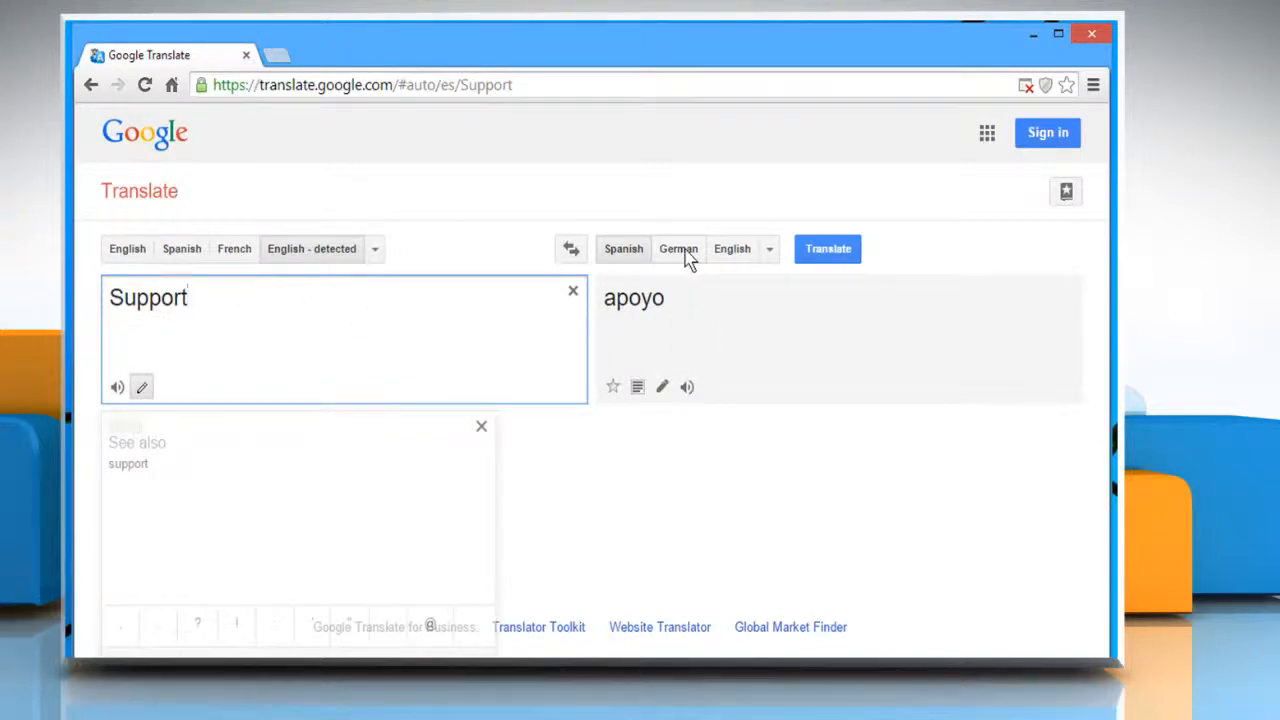
Step: Set the target language to Chinese (Traditional), giving 支持 (Zhīchí)
{"action": "left_click", "coordinate": [678, 248]}
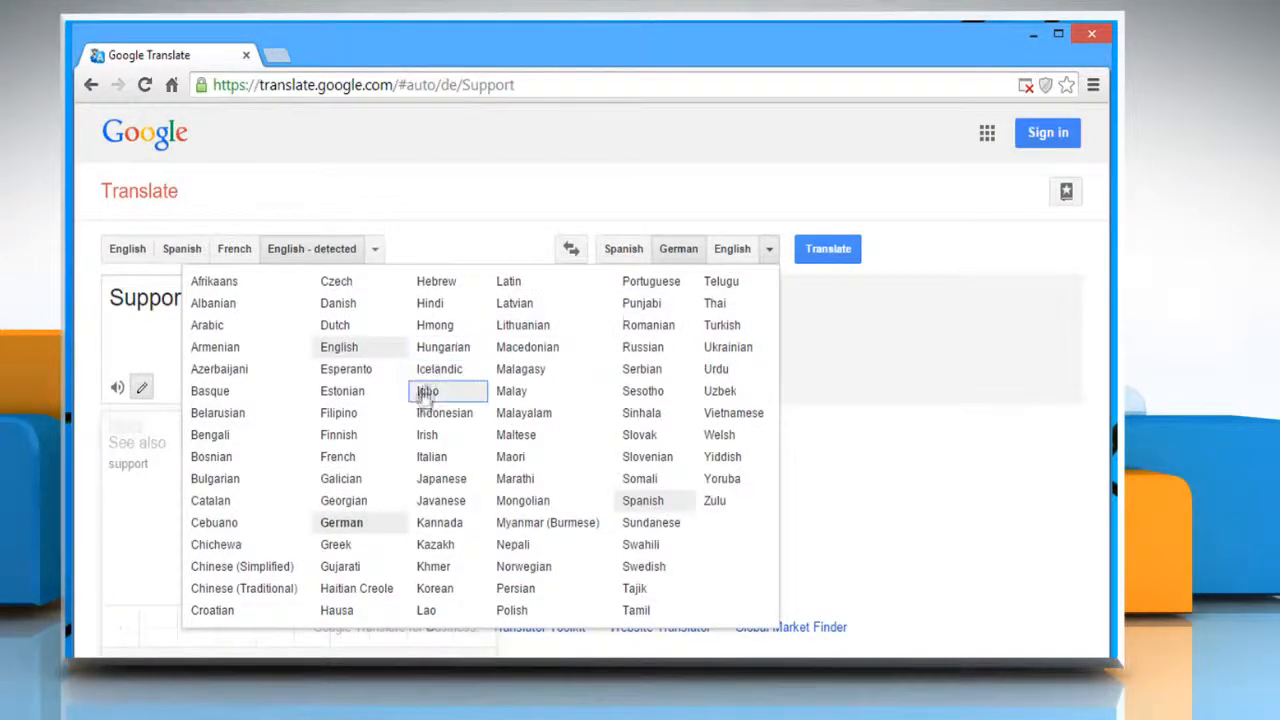
{"action": "mouse_move", "coordinate": [432, 456]}
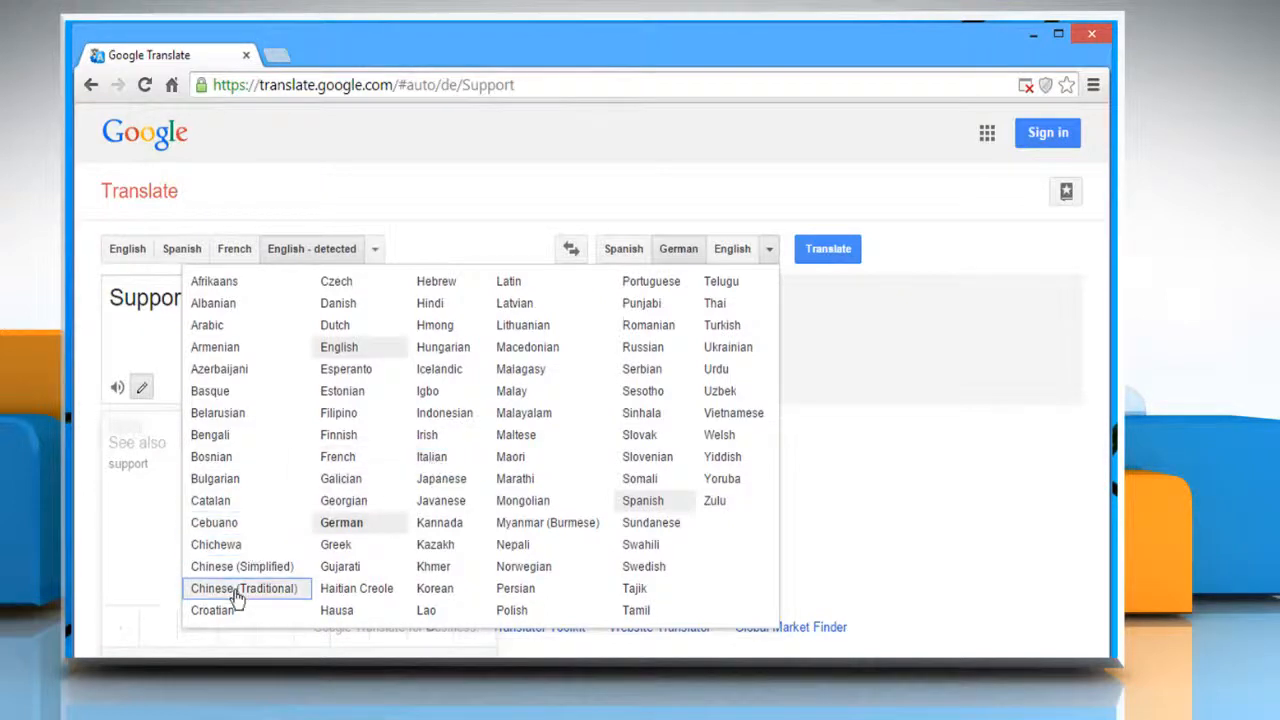
{"action": "left_click", "coordinate": [243, 588]}
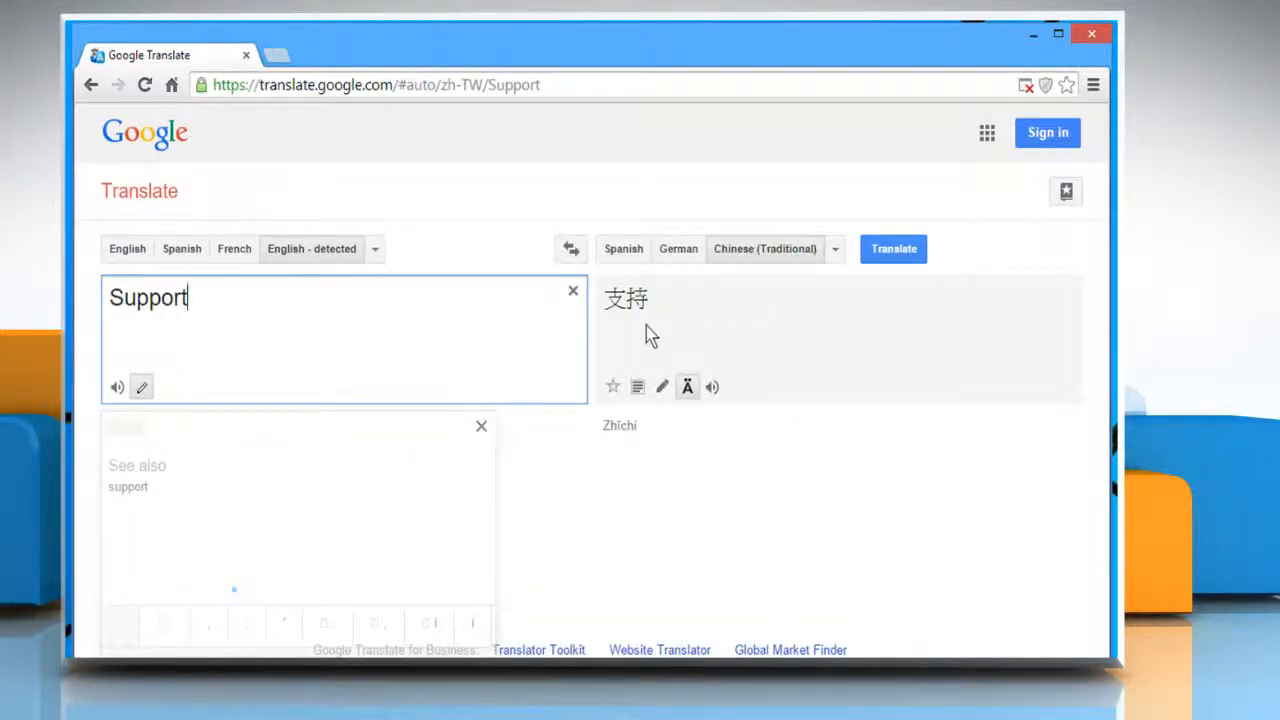